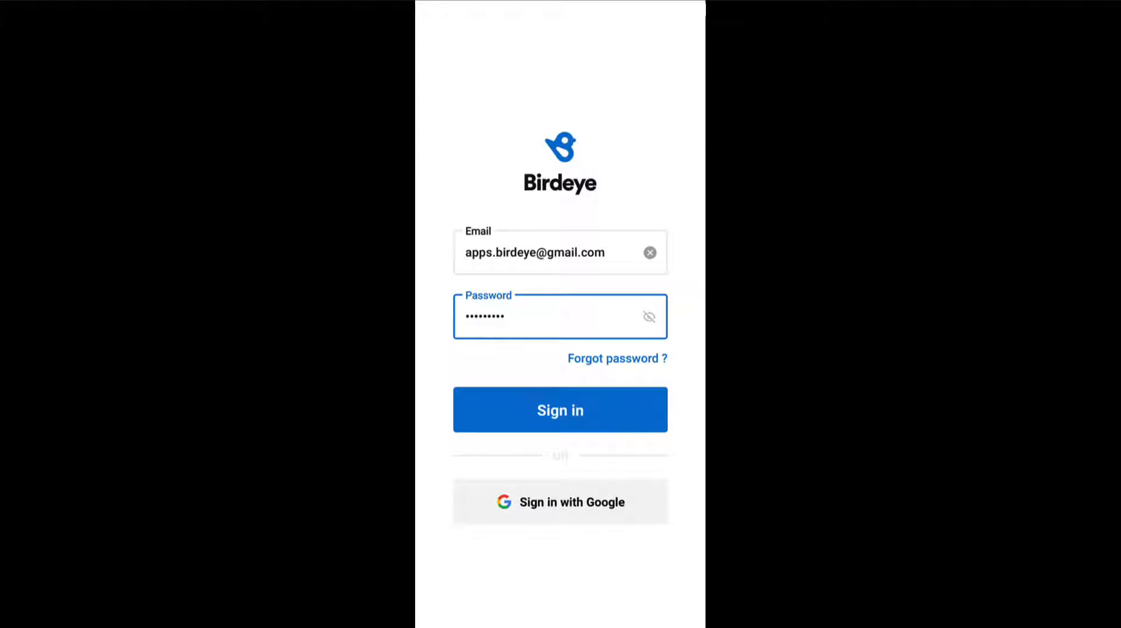
# - Sign in and browse the Closed then Open inbox conversation tabs
pyautogui.click(560, 410)
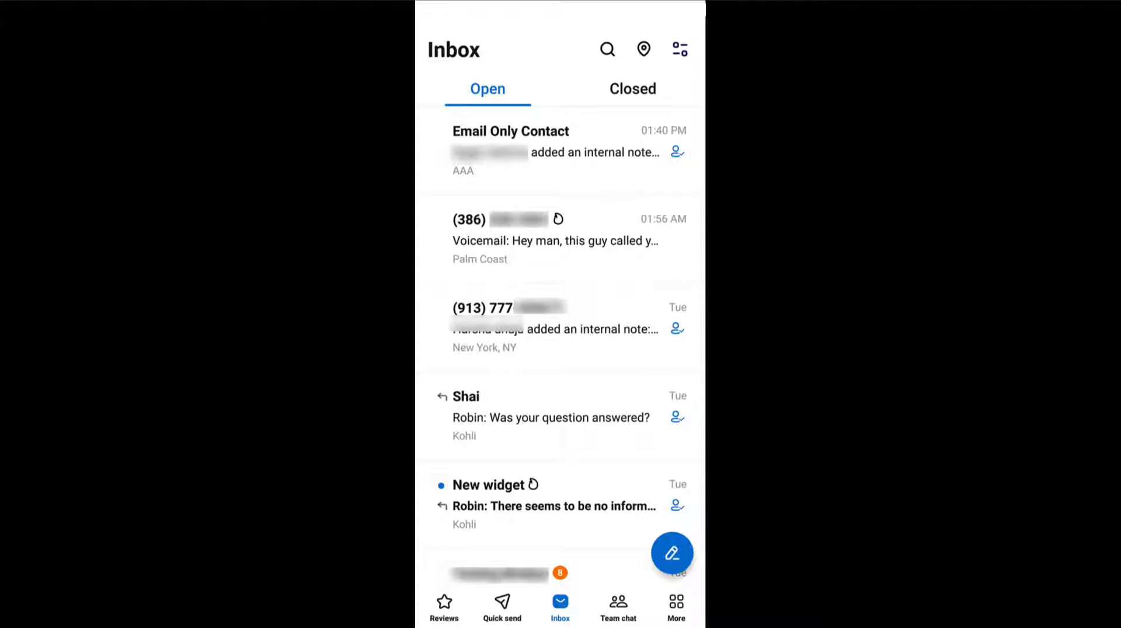
pyautogui.click(632, 89)
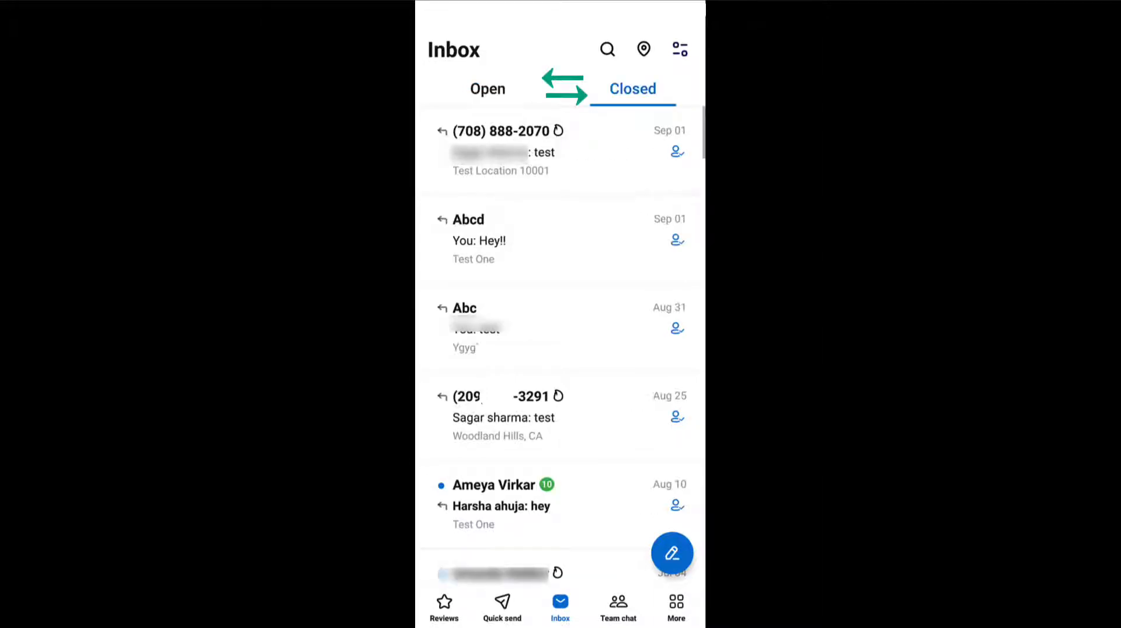
pyautogui.click(487, 88)
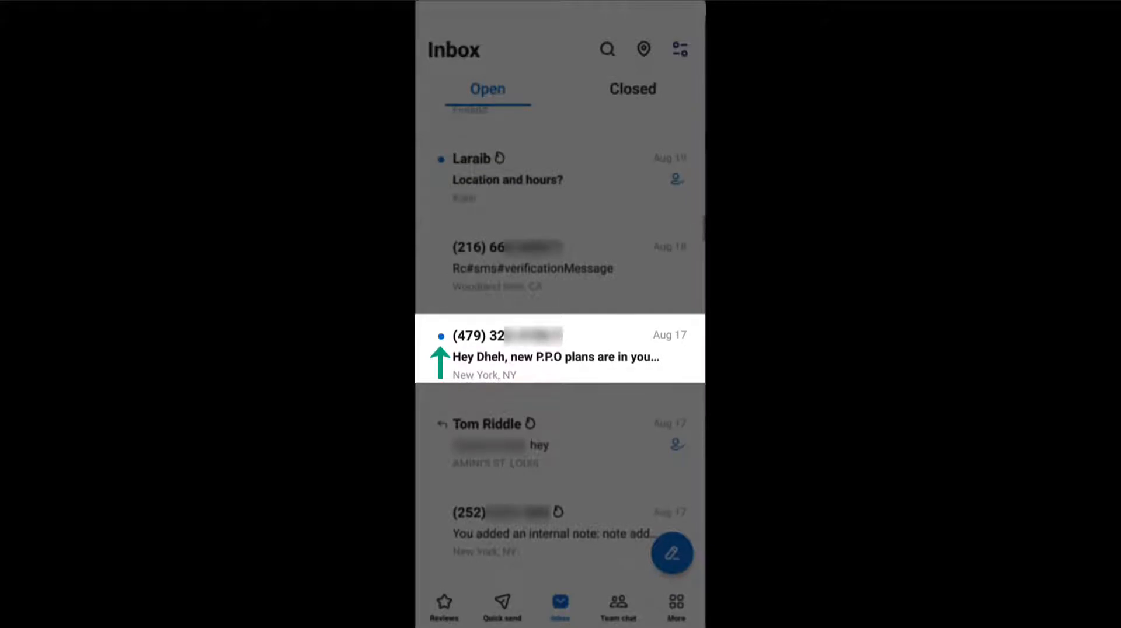
# - Reply "Sure, sending you in a while." in the P.P.O plans conversation and return to the inbox
pyautogui.click(560, 349)
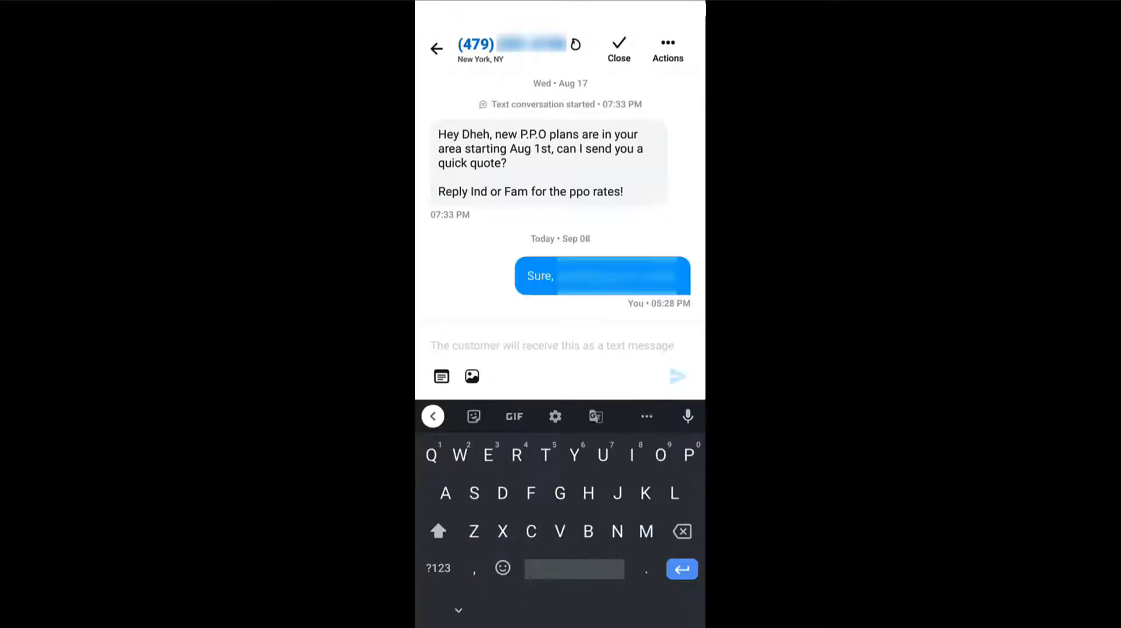
pyautogui.click(667, 49)
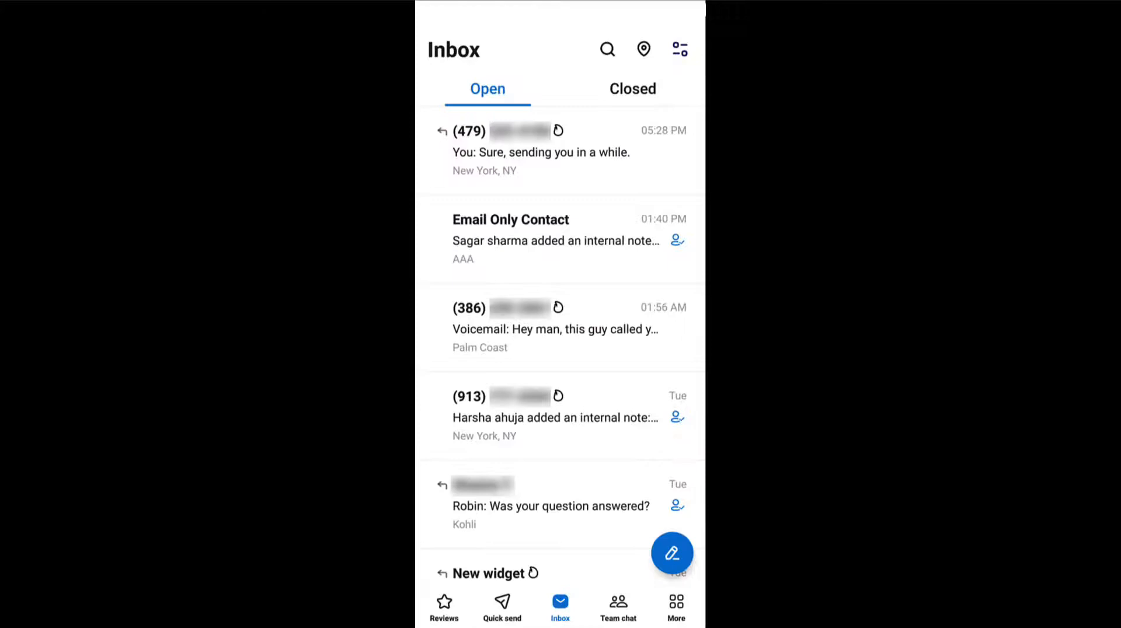
# - Navigate via More to the Inbox and switch to the Team chat conversations
pyautogui.click(675, 607)
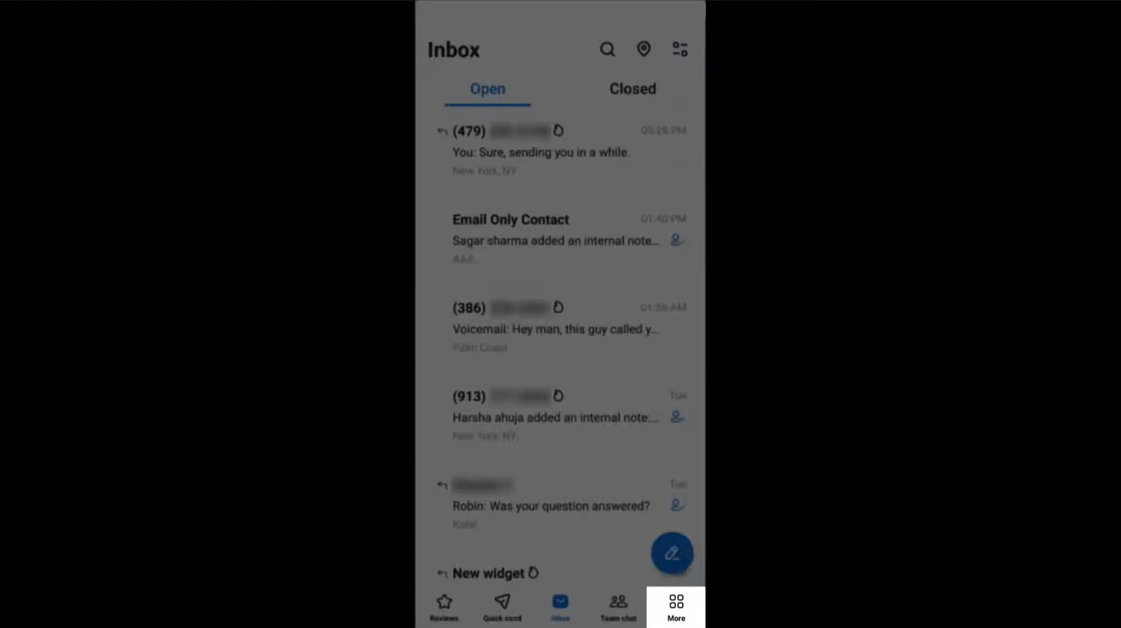
pyautogui.click(675, 605)
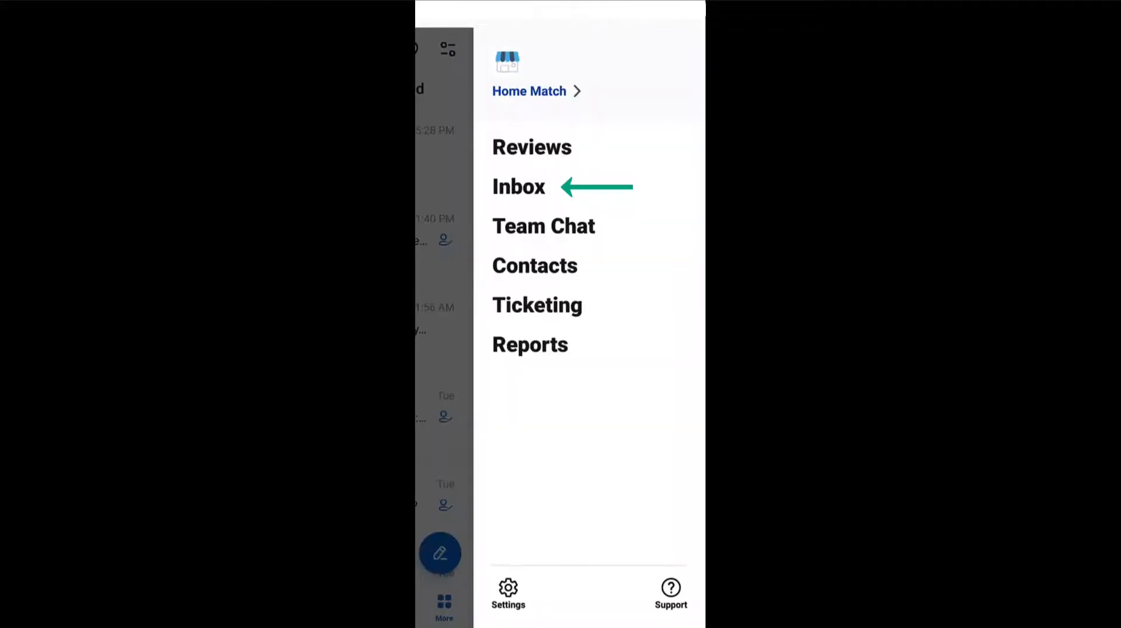
pyautogui.click(519, 187)
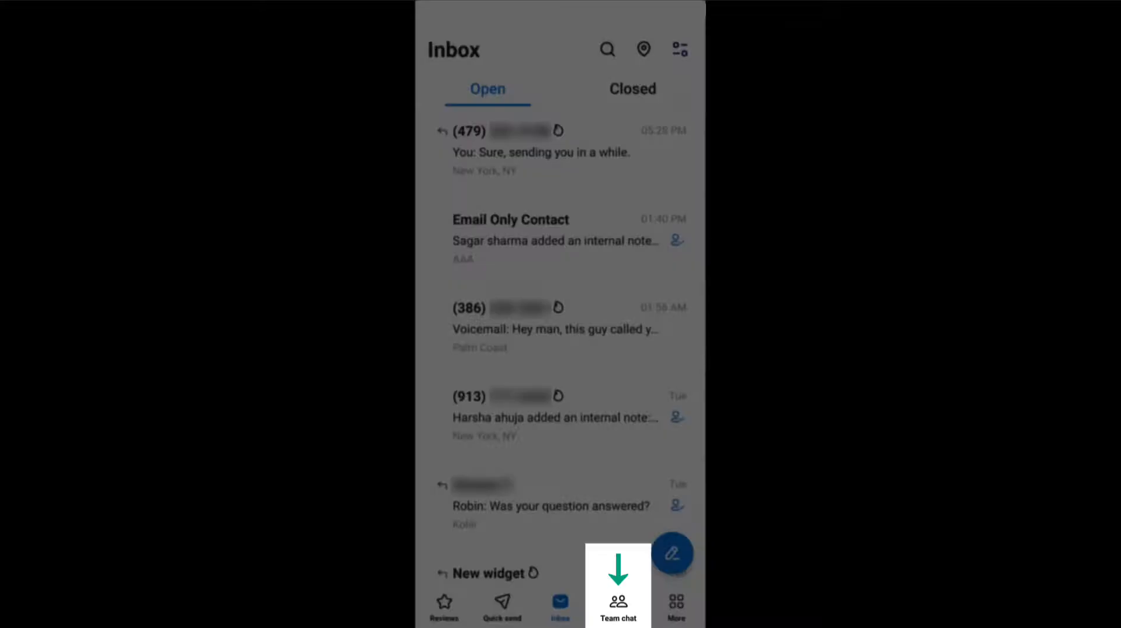
pyautogui.click(617, 606)
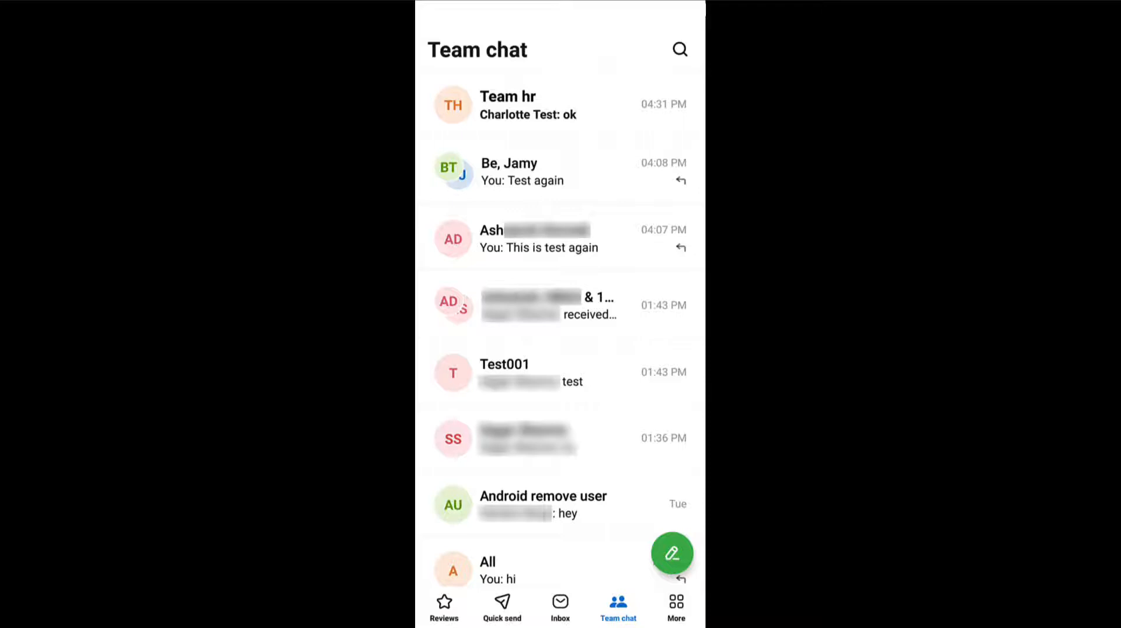
# - Start a new team chat with one added teammate and return to the chat list
pyautogui.click(672, 553)
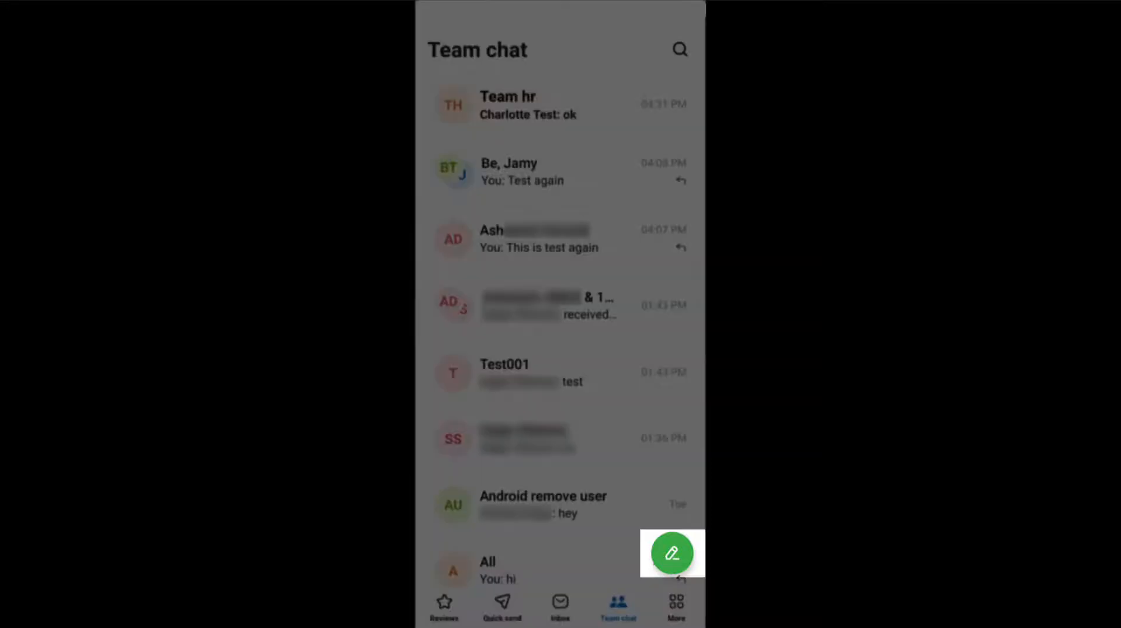
pyautogui.click(670, 553)
pyautogui.write('pietro')
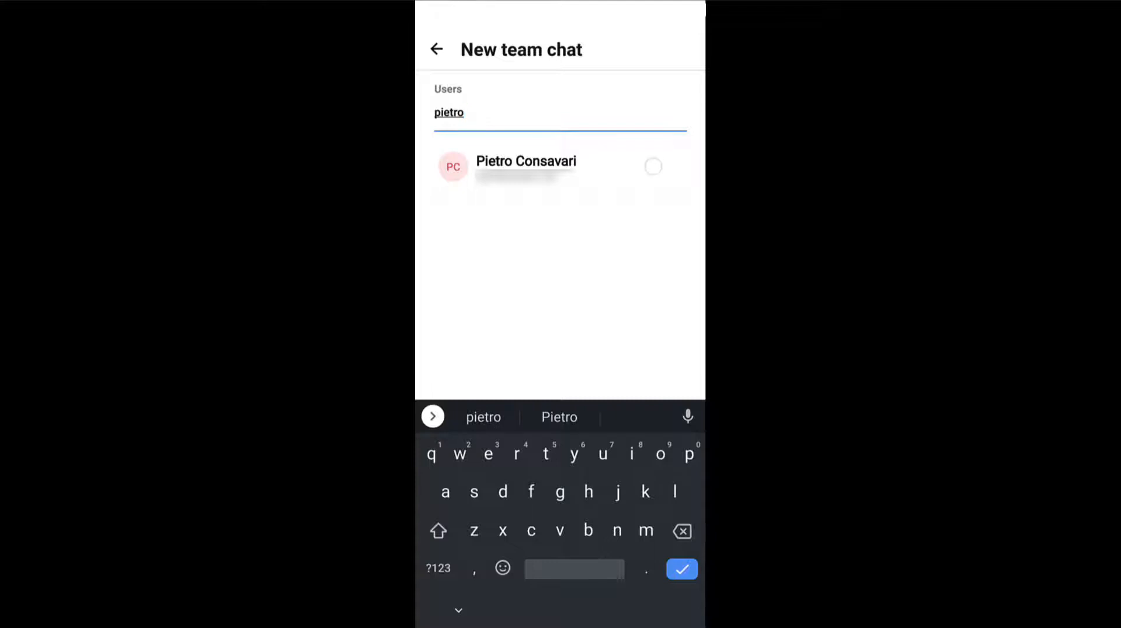
pyautogui.click(652, 166)
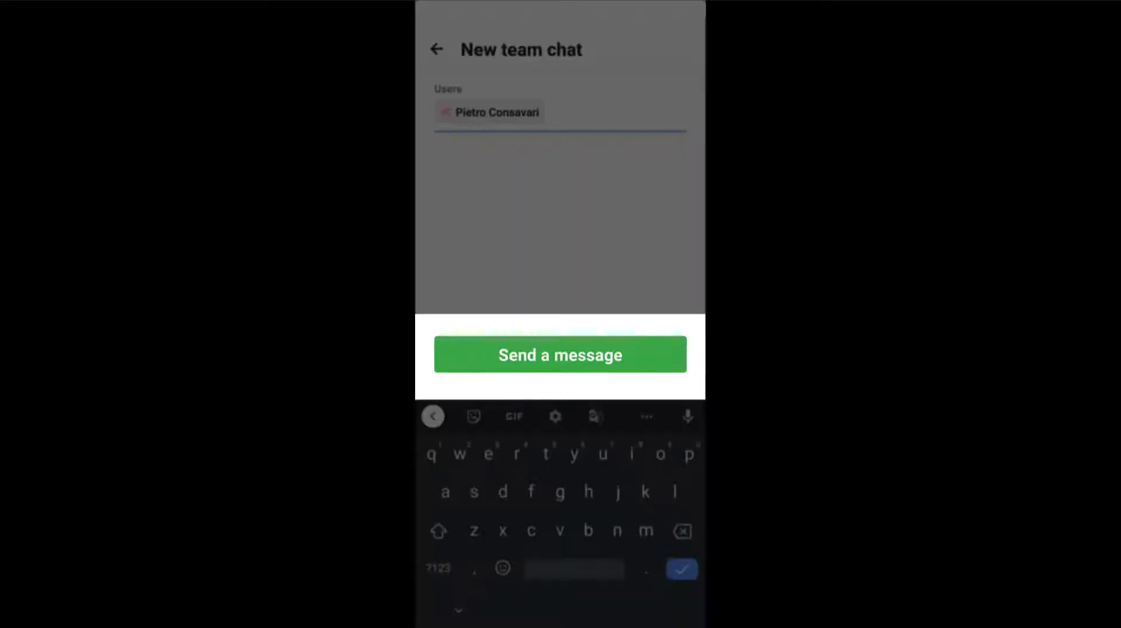
pyautogui.click(436, 49)
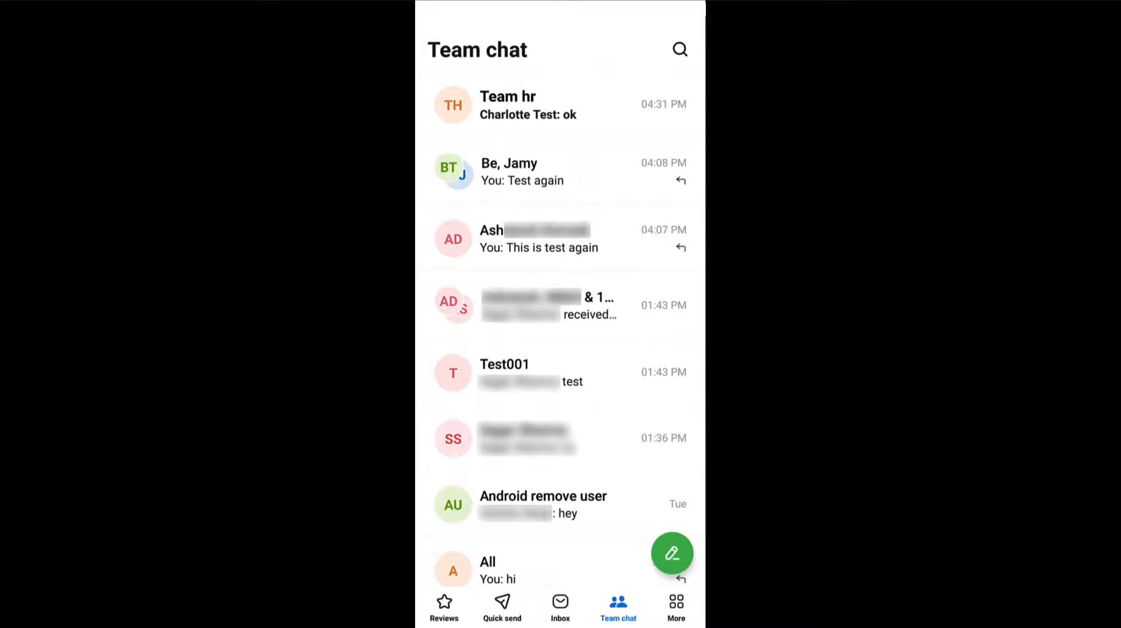
# - Send a review request to a customer from Quick send, then show the Reviews feed
pyautogui.click(503, 604)
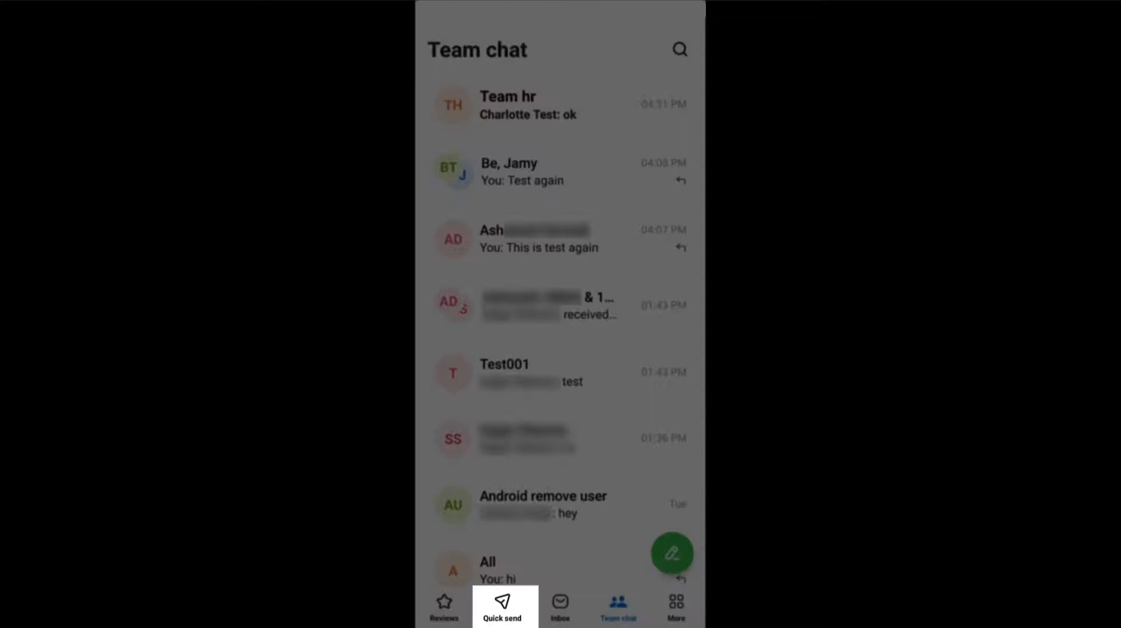
pyautogui.click(502, 607)
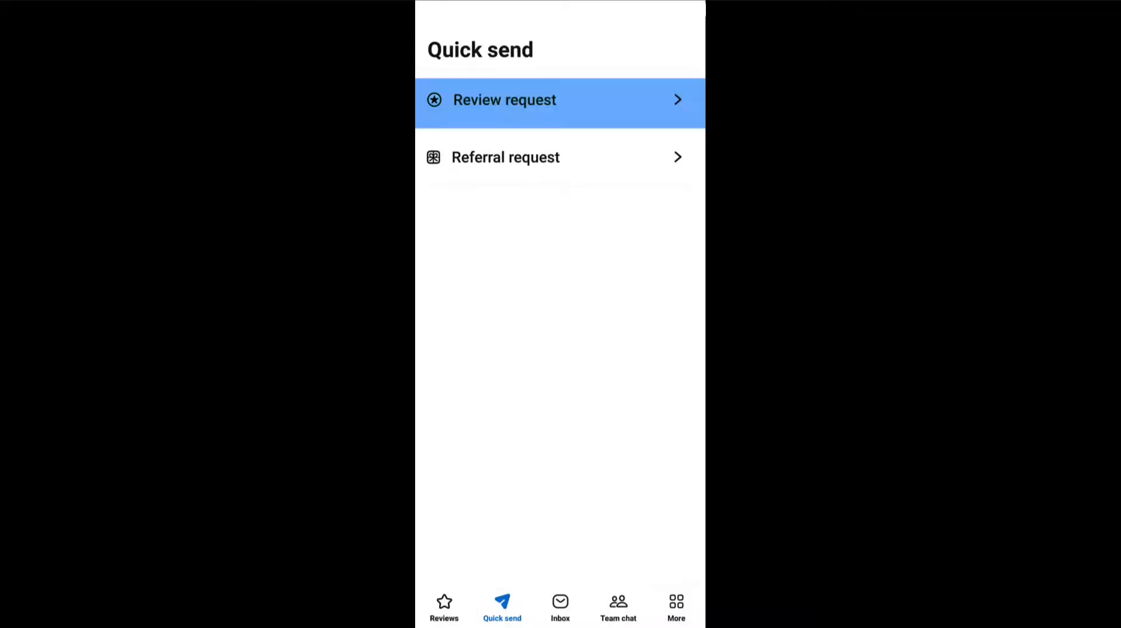
pyautogui.click(560, 103)
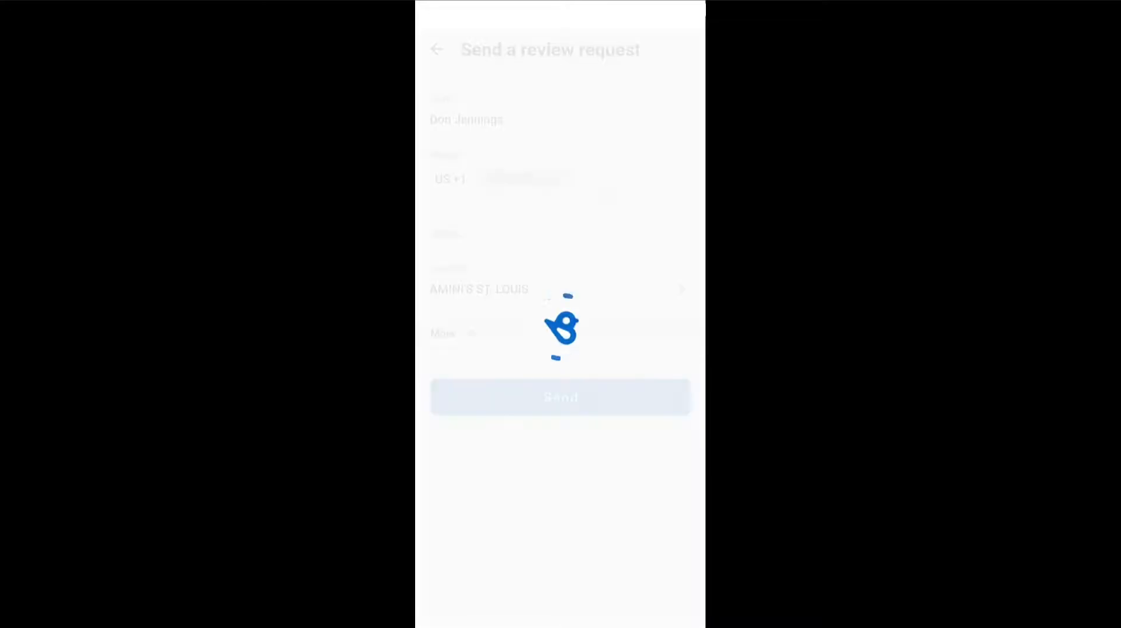
pyautogui.click(559, 397)
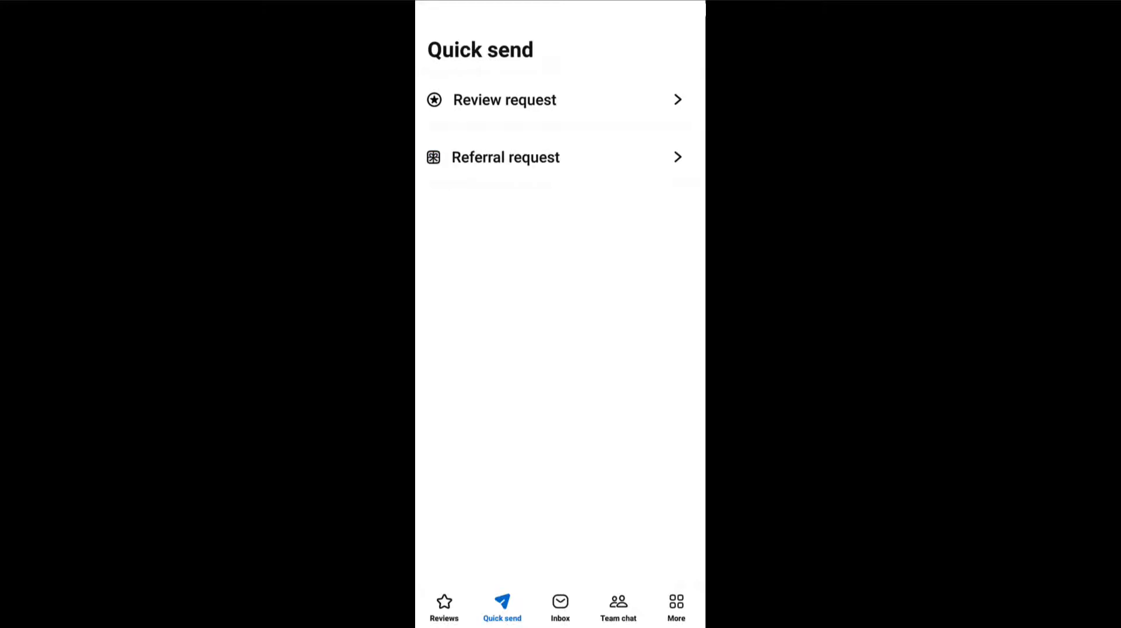
pyautogui.click(444, 607)
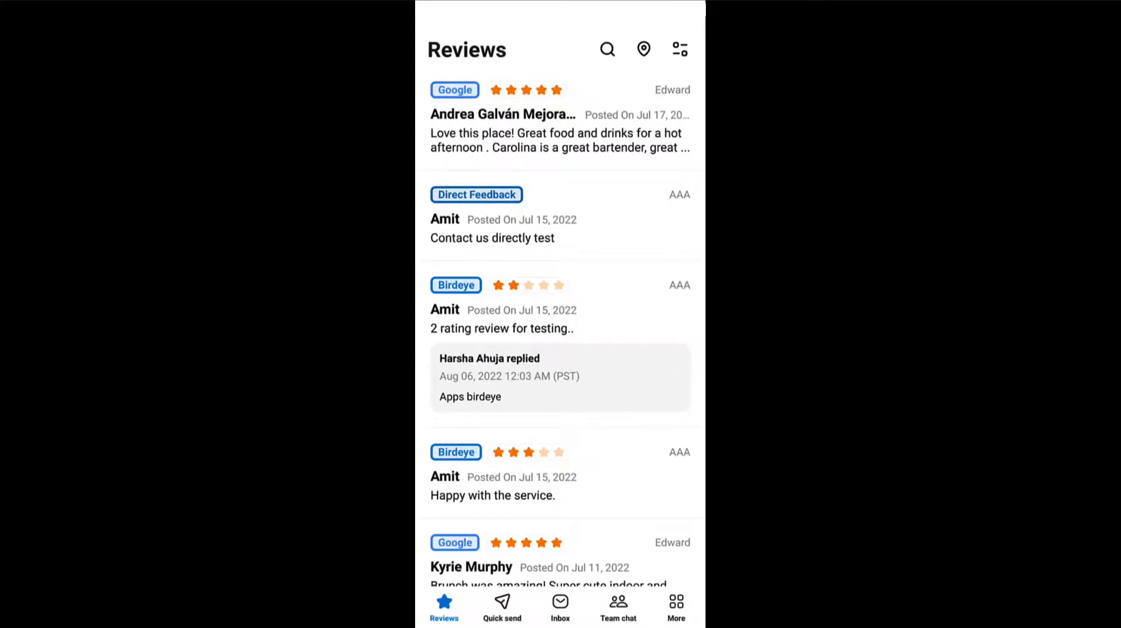
# - Browse the location filter and the review filters, returning to the Reviews feed each time
pyautogui.click(643, 49)
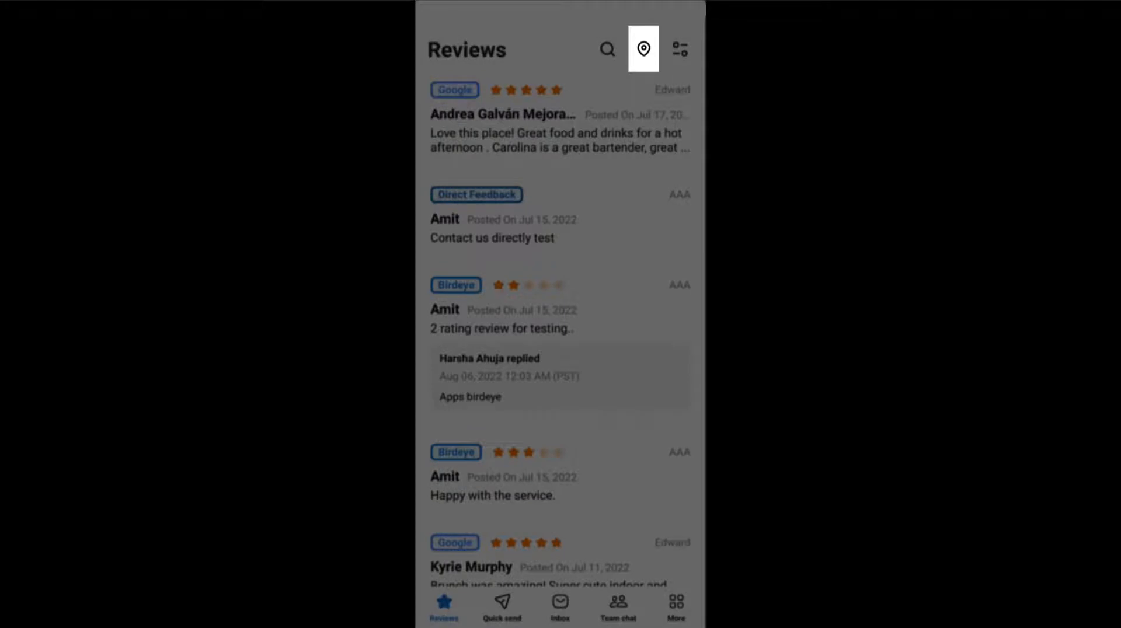
pyautogui.click(643, 49)
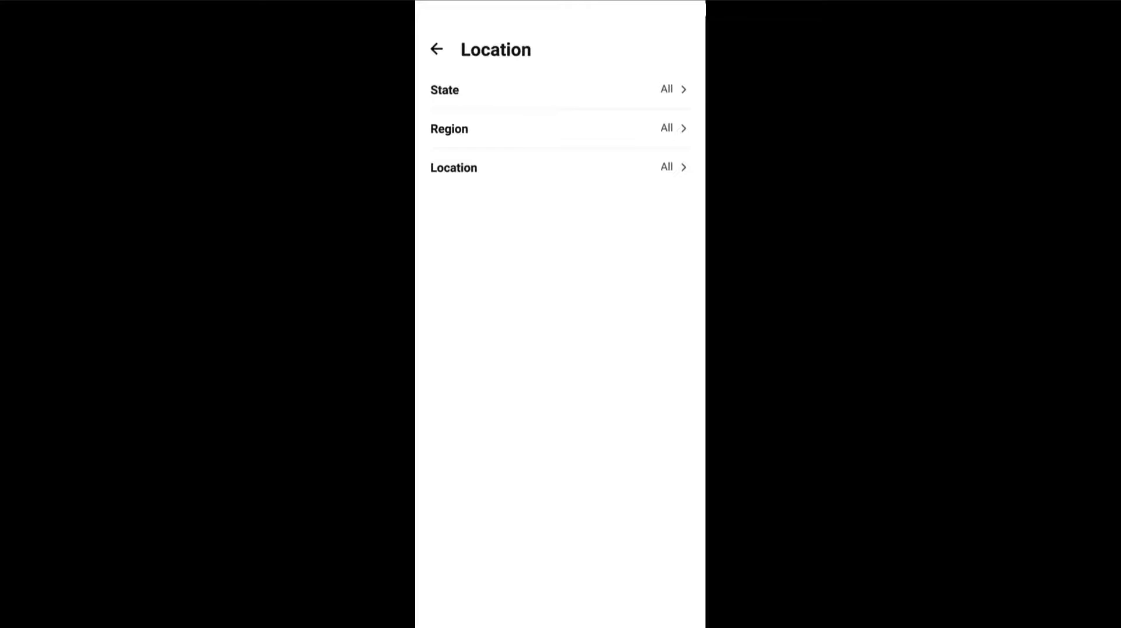
pyautogui.click(435, 50)
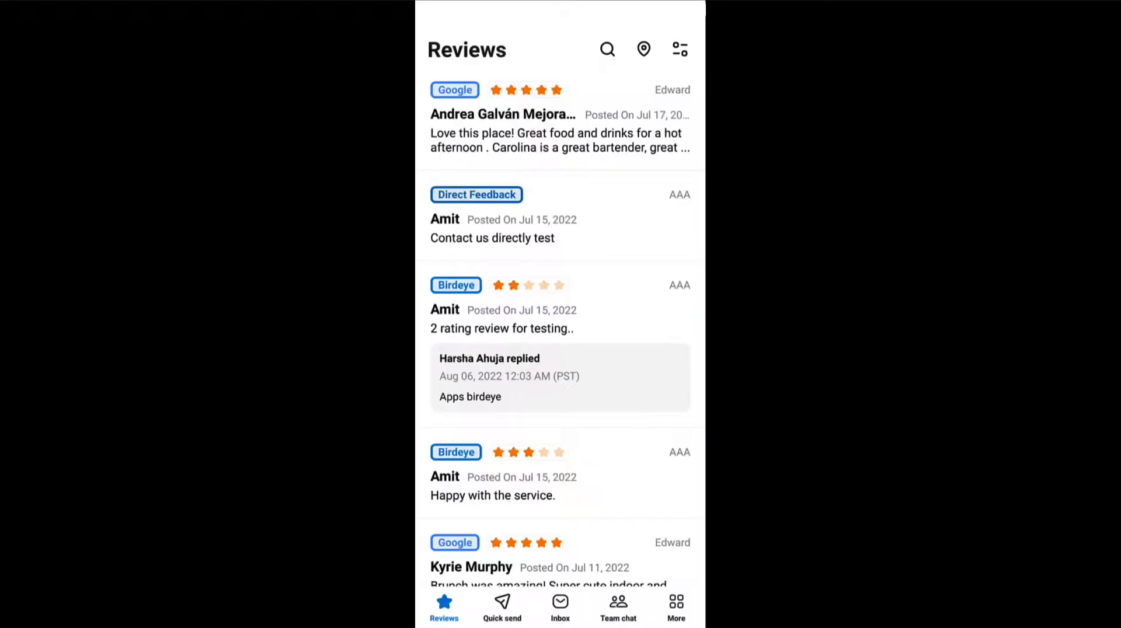
pyautogui.click(679, 49)
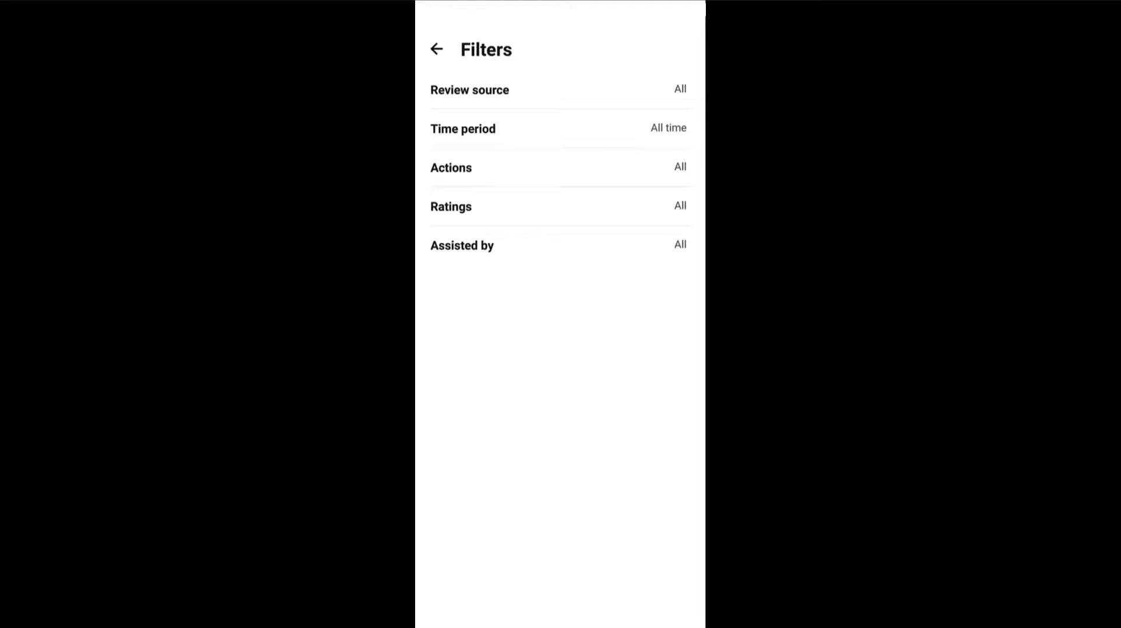
pyautogui.click(436, 49)
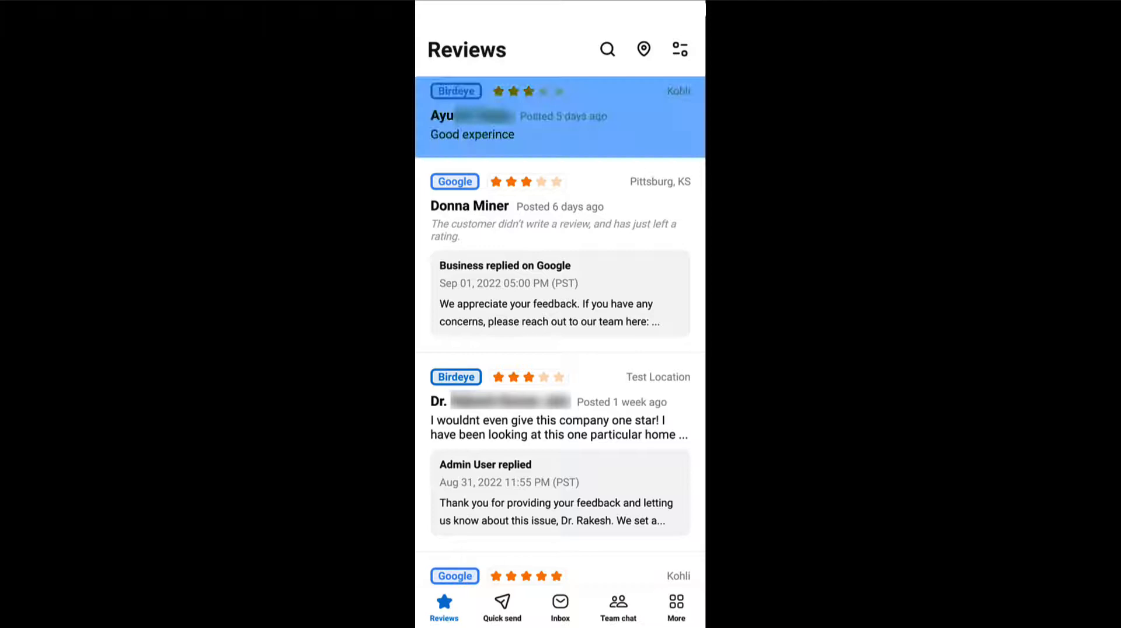
# - Reply "Thank you." to the three-star review, assign it to a team member, and return to Reviews
pyautogui.click(560, 116)
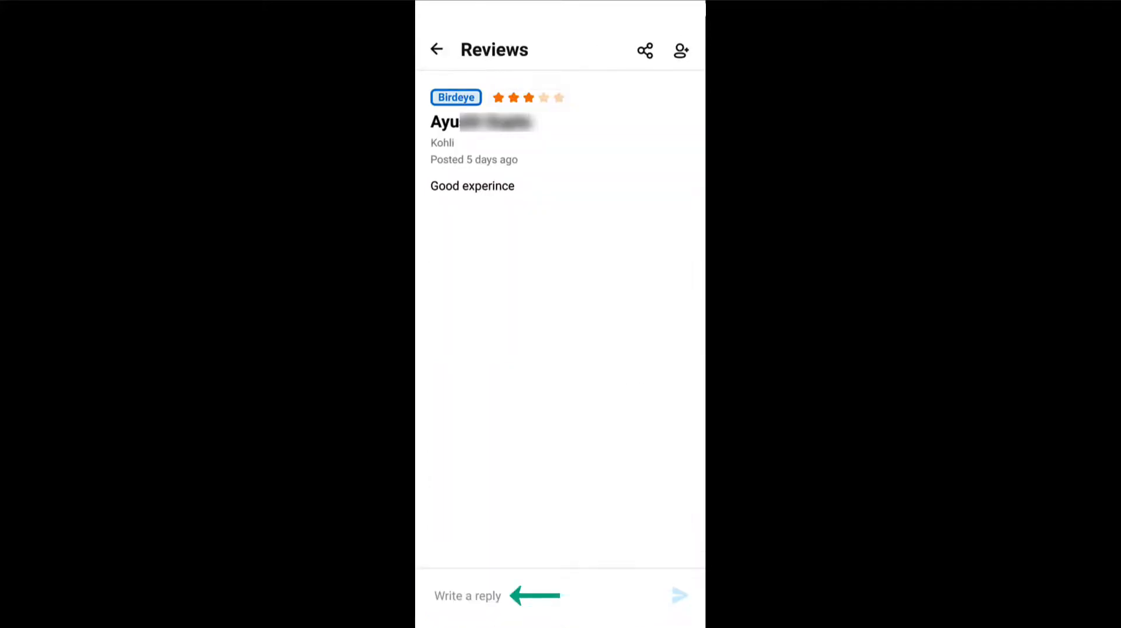
pyautogui.click(679, 596)
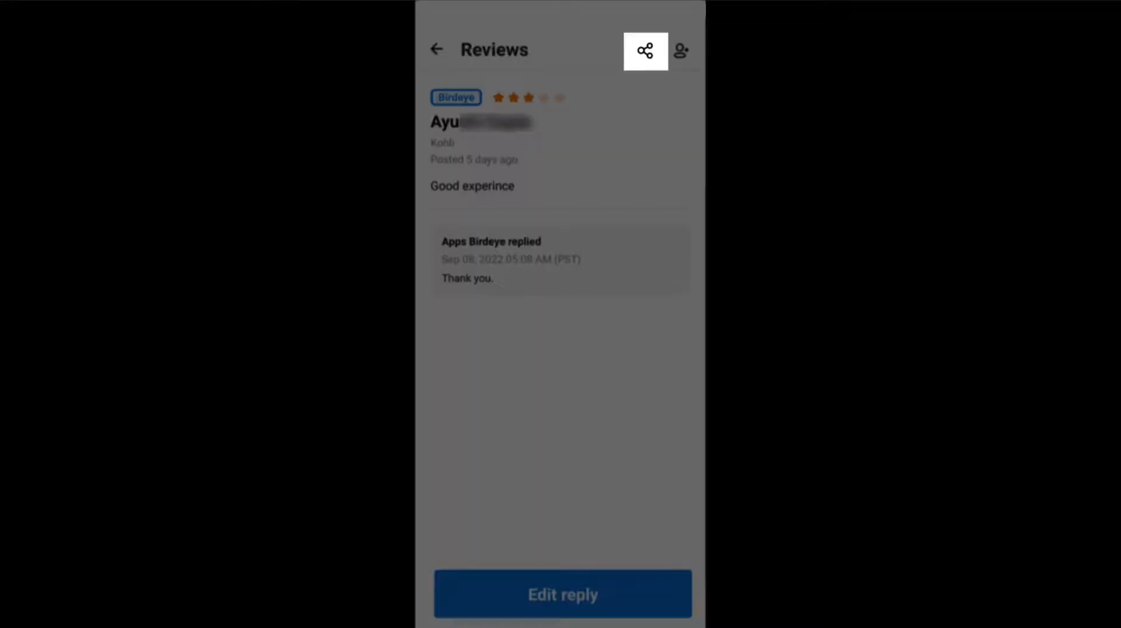
pyautogui.click(645, 50)
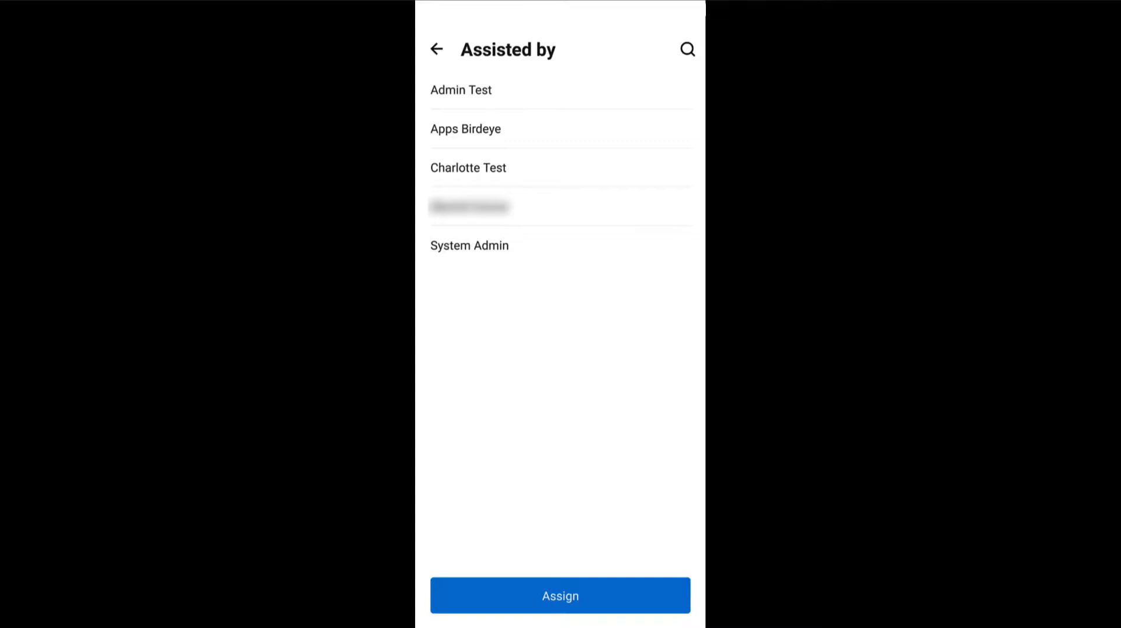
pyautogui.click(436, 49)
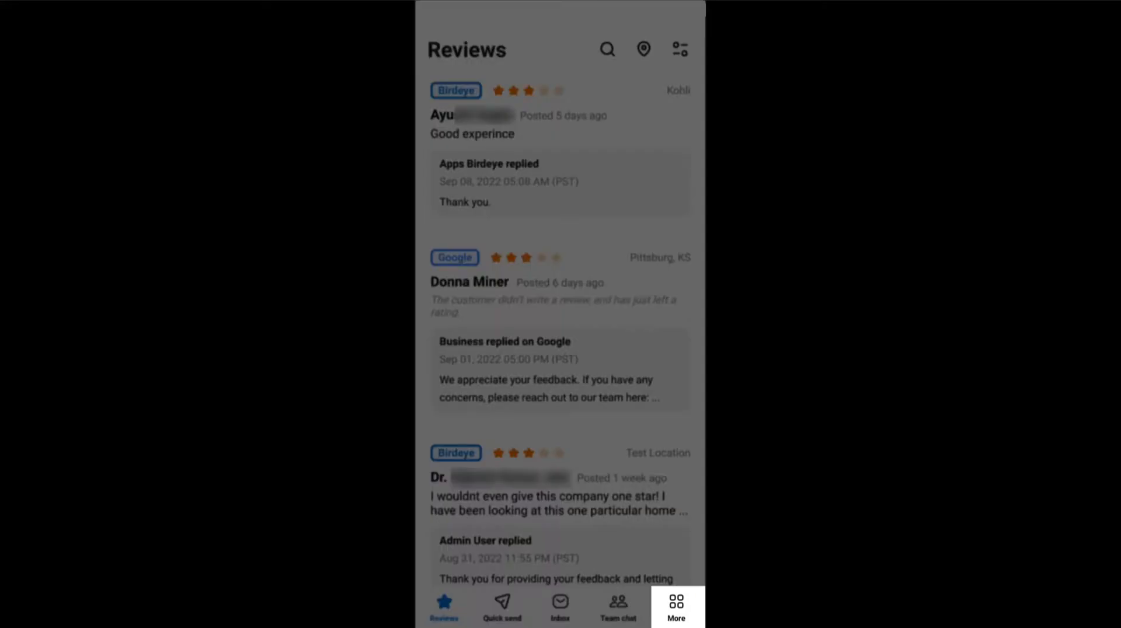
# - Go to Contacts from the More menu and start checking in a new contact
pyautogui.click(676, 601)
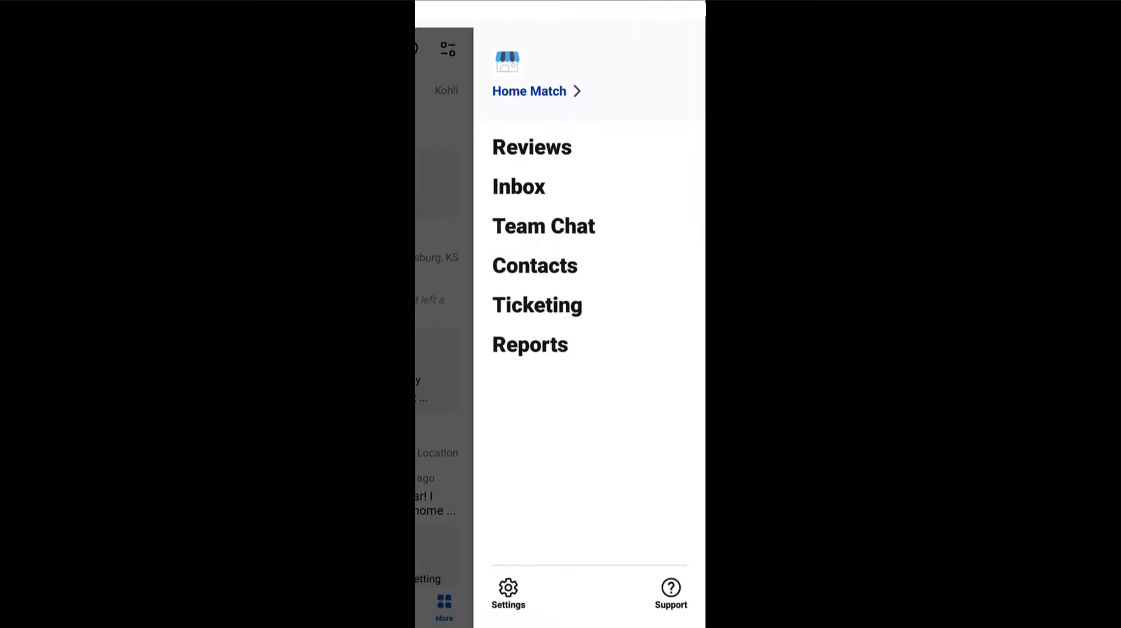
pyautogui.click(534, 265)
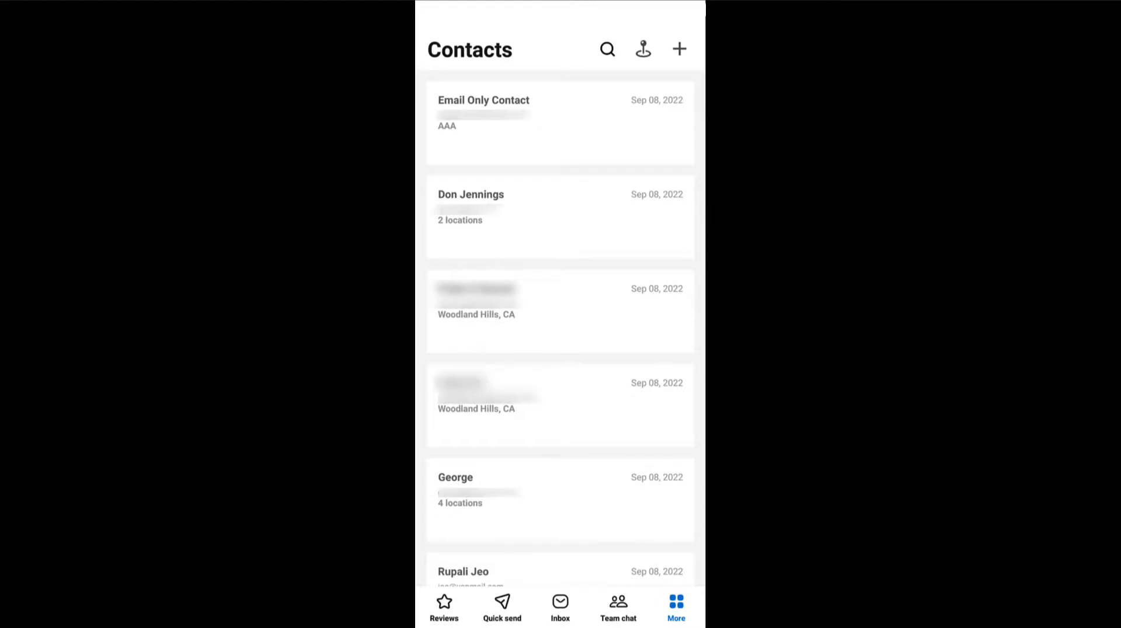
pyautogui.click(678, 49)
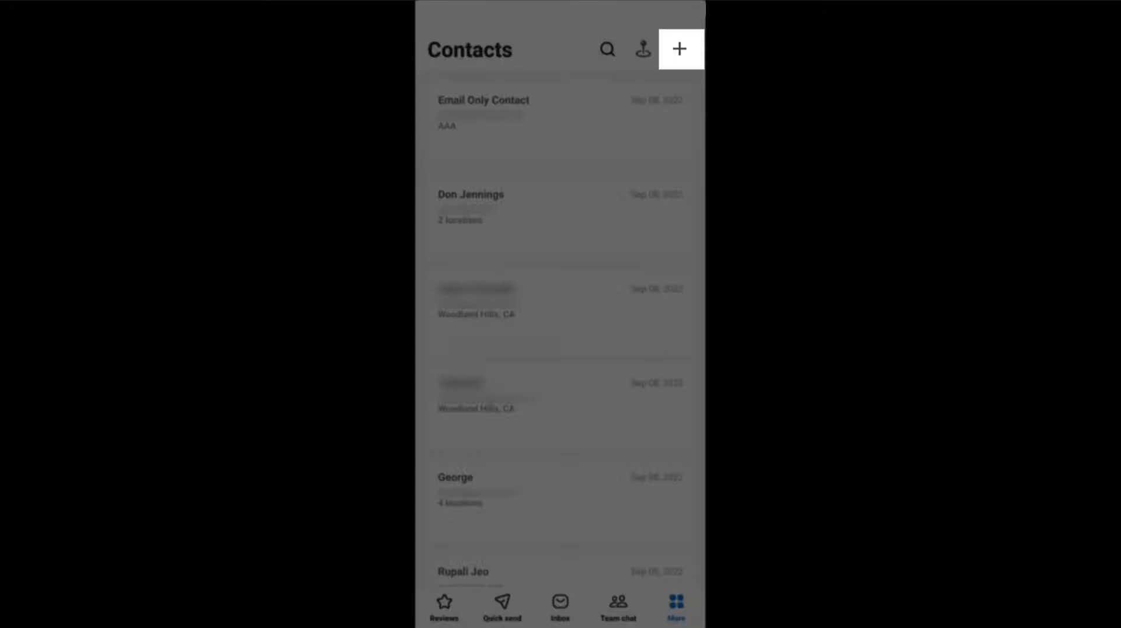
pyautogui.click(679, 49)
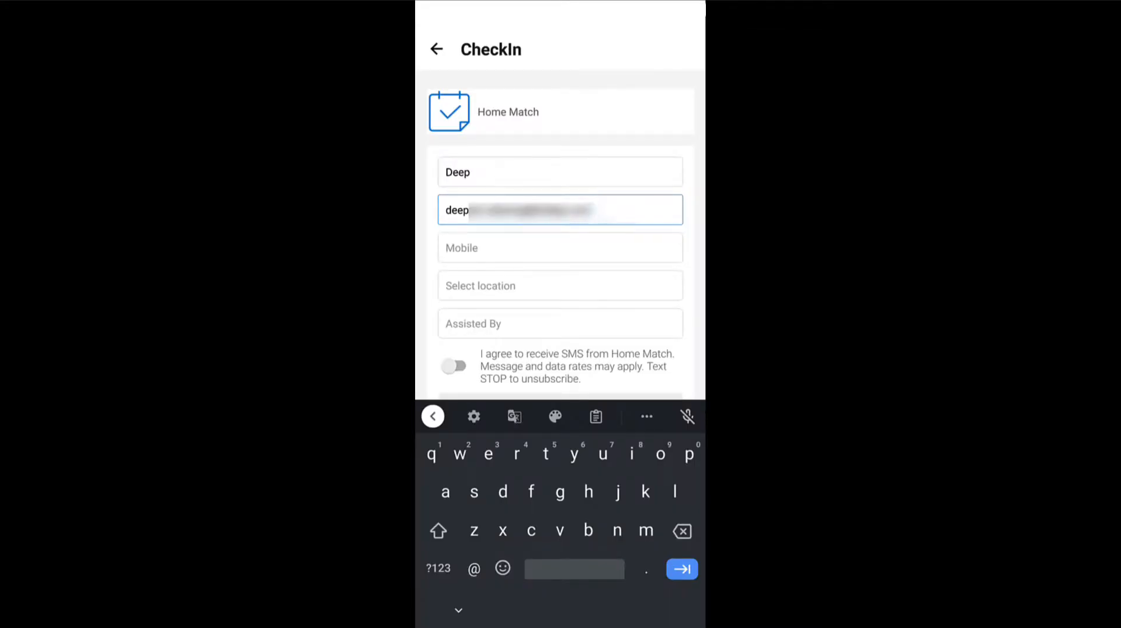
# - Check in contact Deep at White Swan Edgbaston 1 with Assisted By and SMS consent set
pyautogui.click(560, 285)
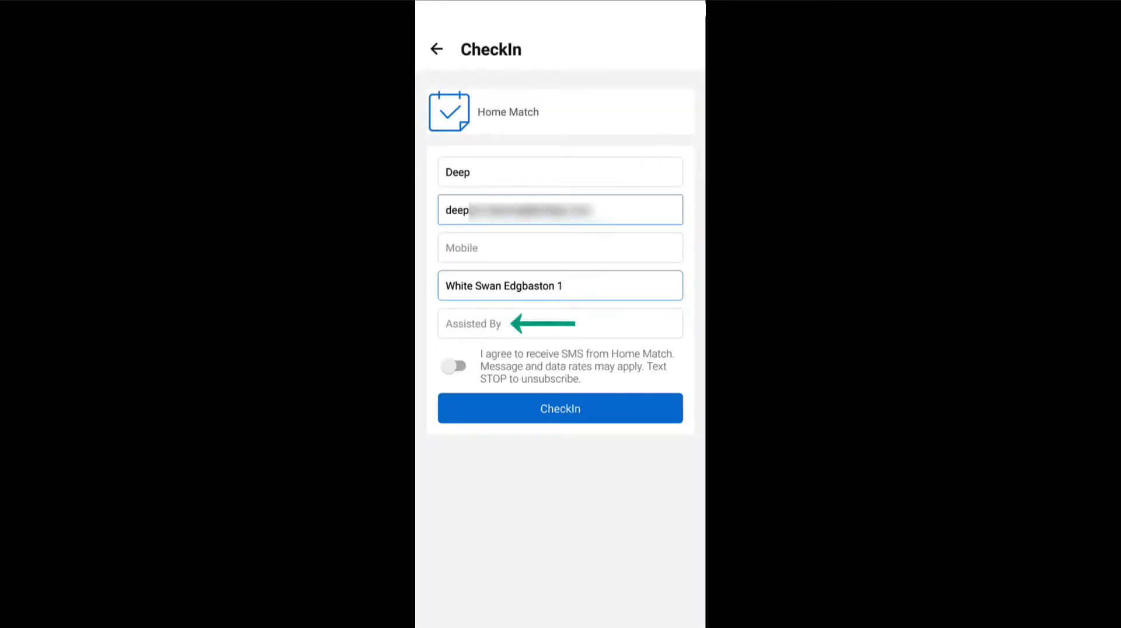
pyautogui.click(559, 324)
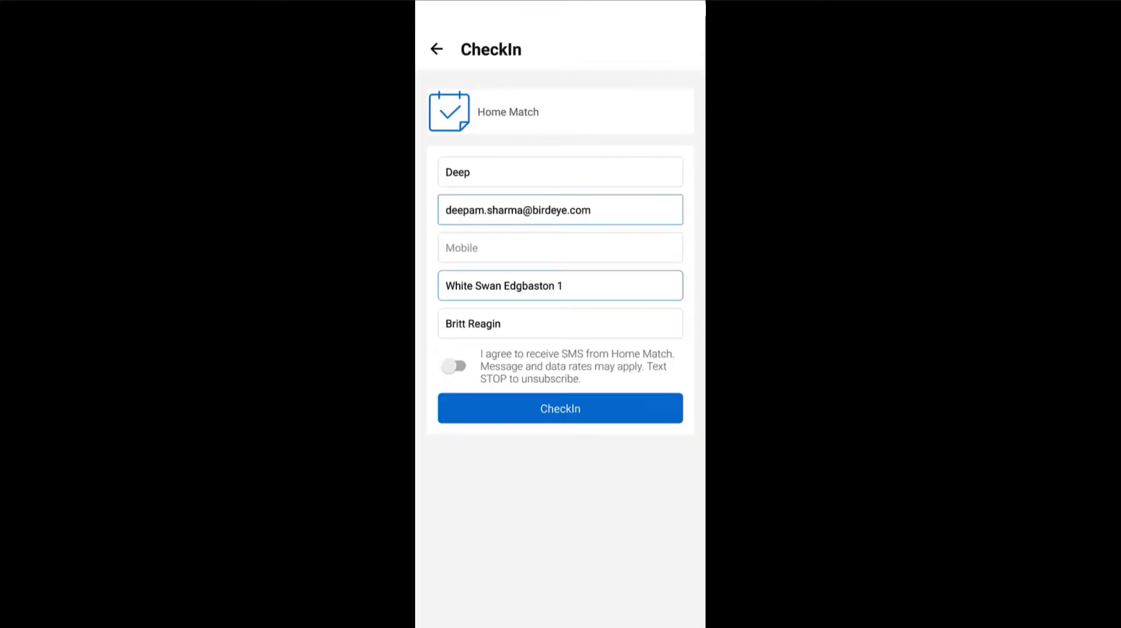
pyautogui.click(453, 366)
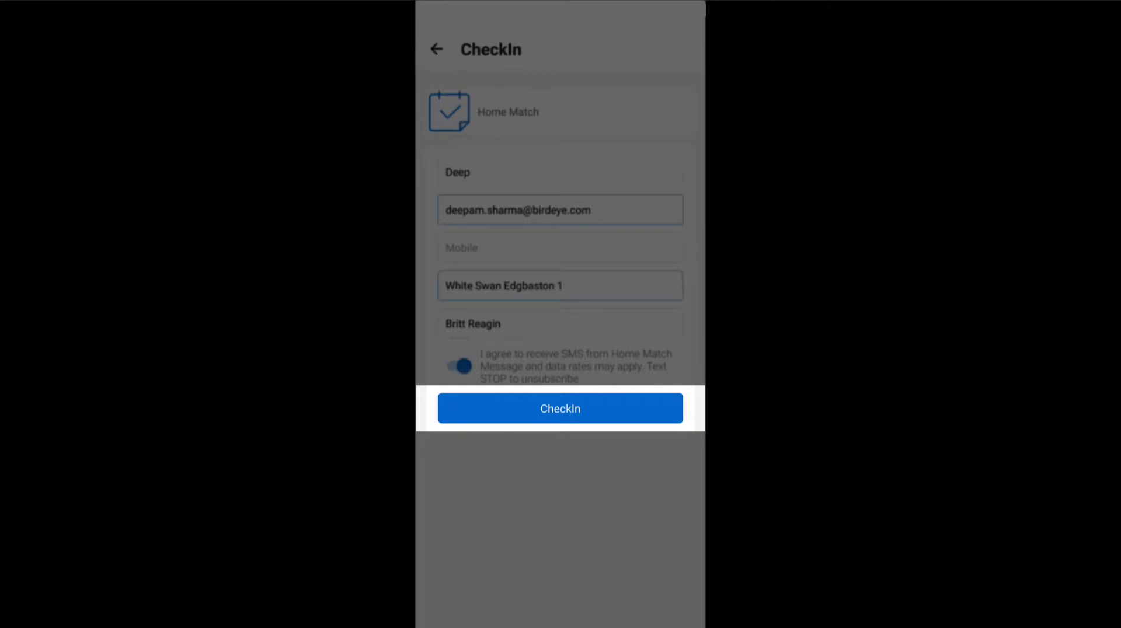
pyautogui.click(559, 408)
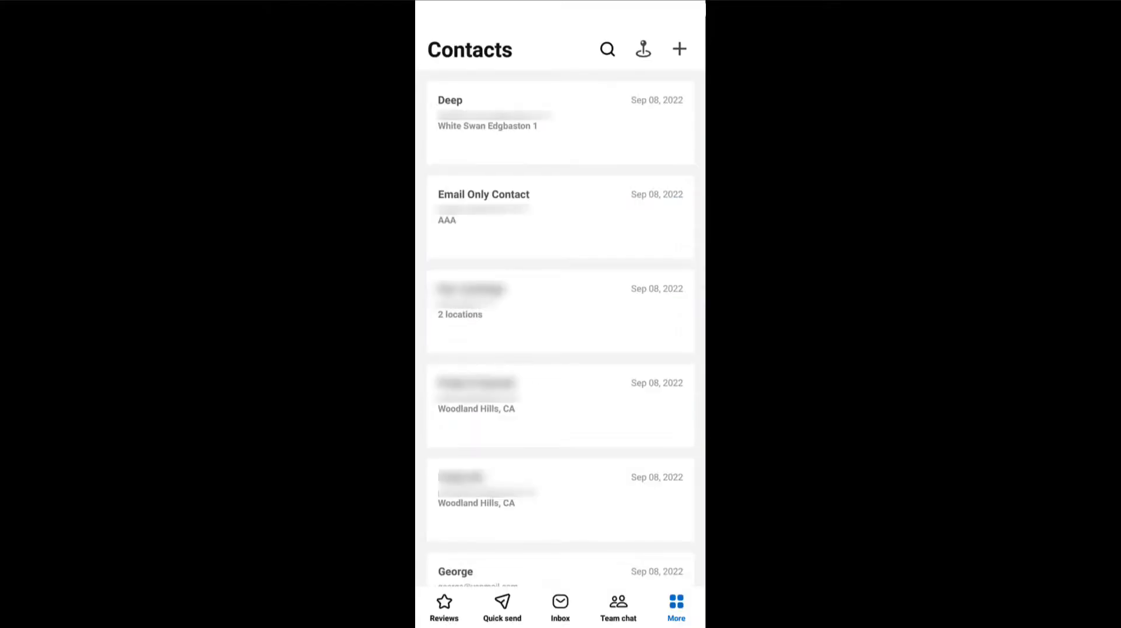
# - Go to the Ticketing section from the More menu
pyautogui.click(675, 608)
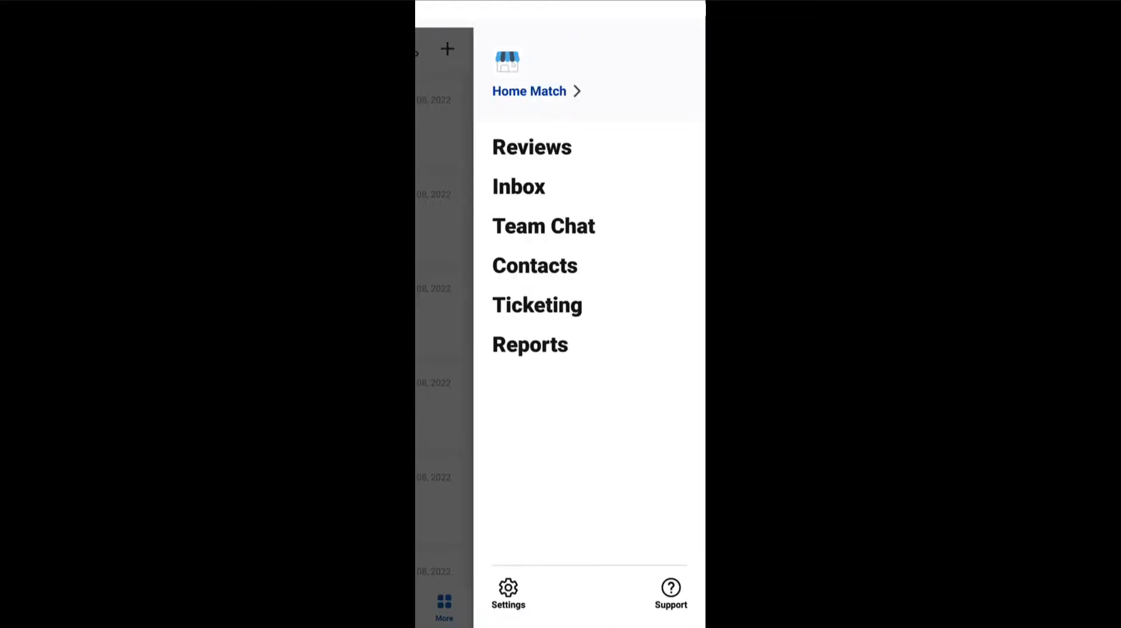
pyautogui.click(538, 305)
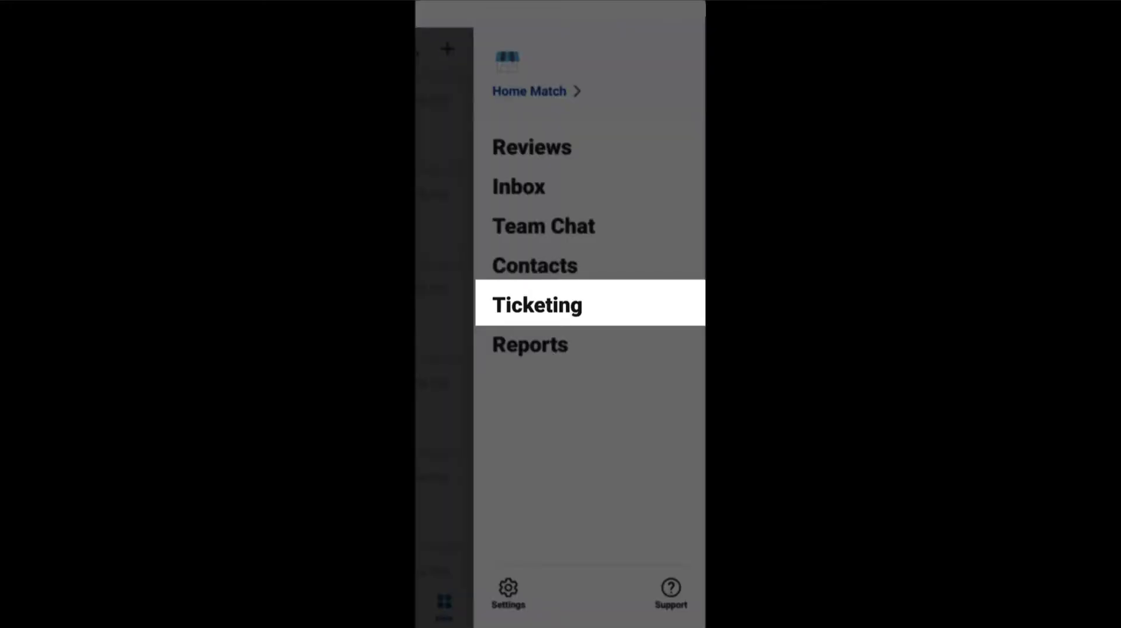
pyautogui.click(536, 304)
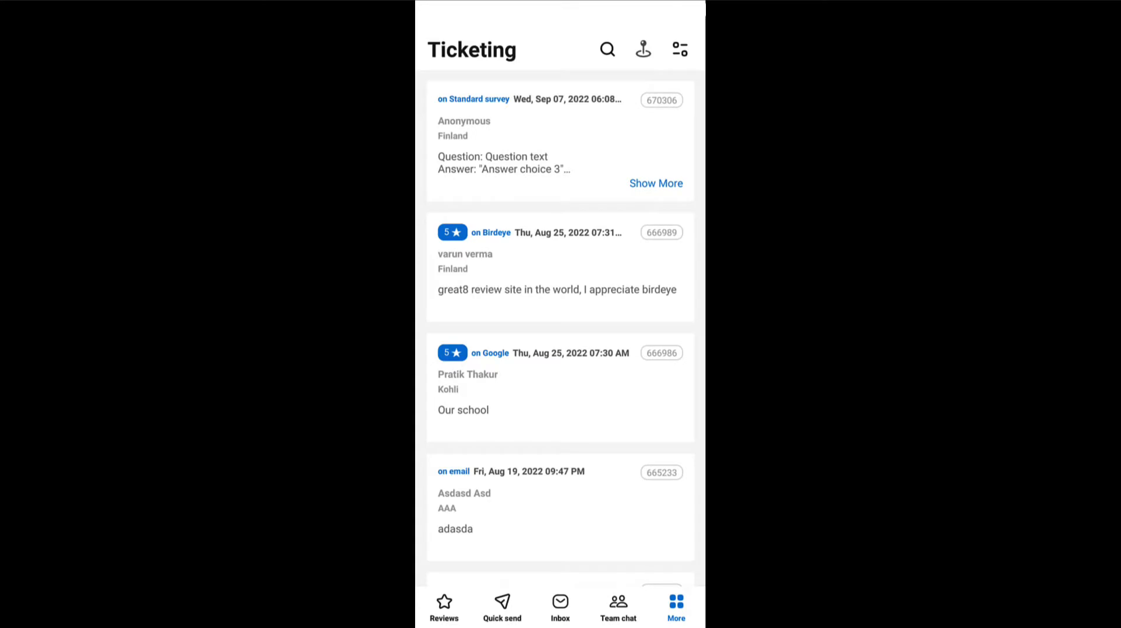
# - View the details of survey ticket 670306 and reopen the main navigation list
pyautogui.click(559, 139)
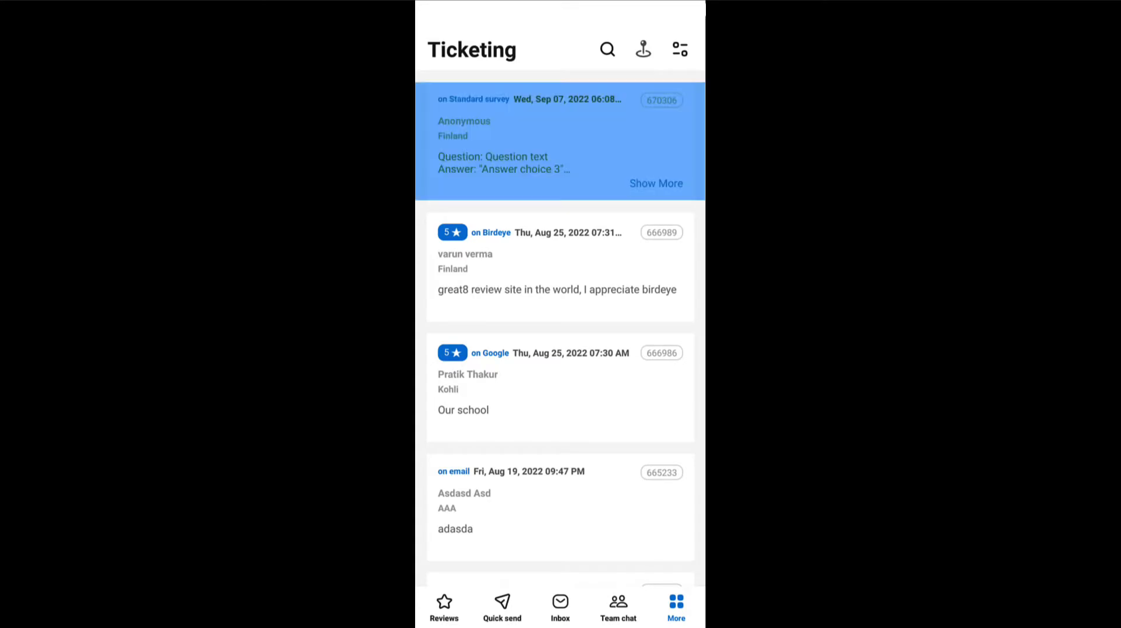
pyautogui.click(560, 139)
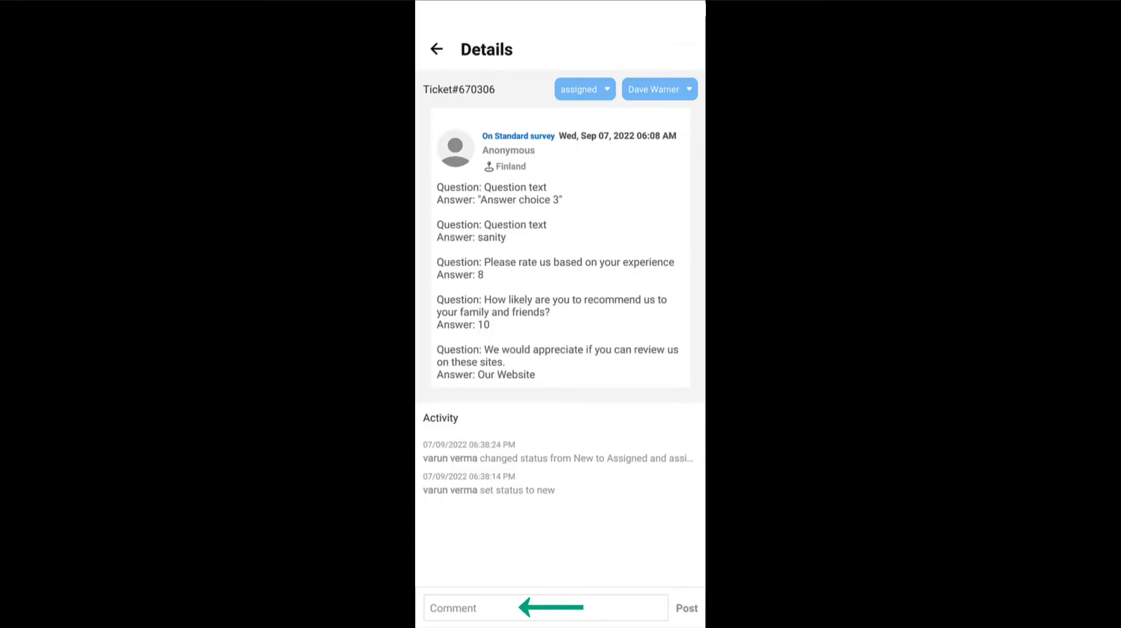
pyautogui.click(443, 604)
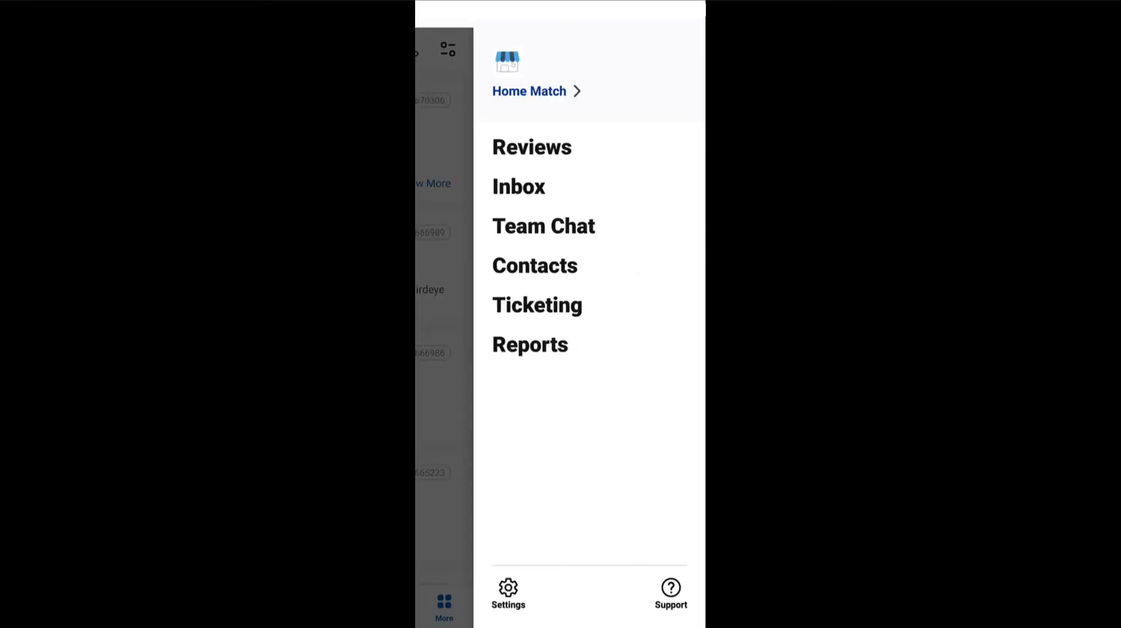
# - View the Reviews Over Time bar chart in Reports and reopen the main navigation list
pyautogui.click(530, 344)
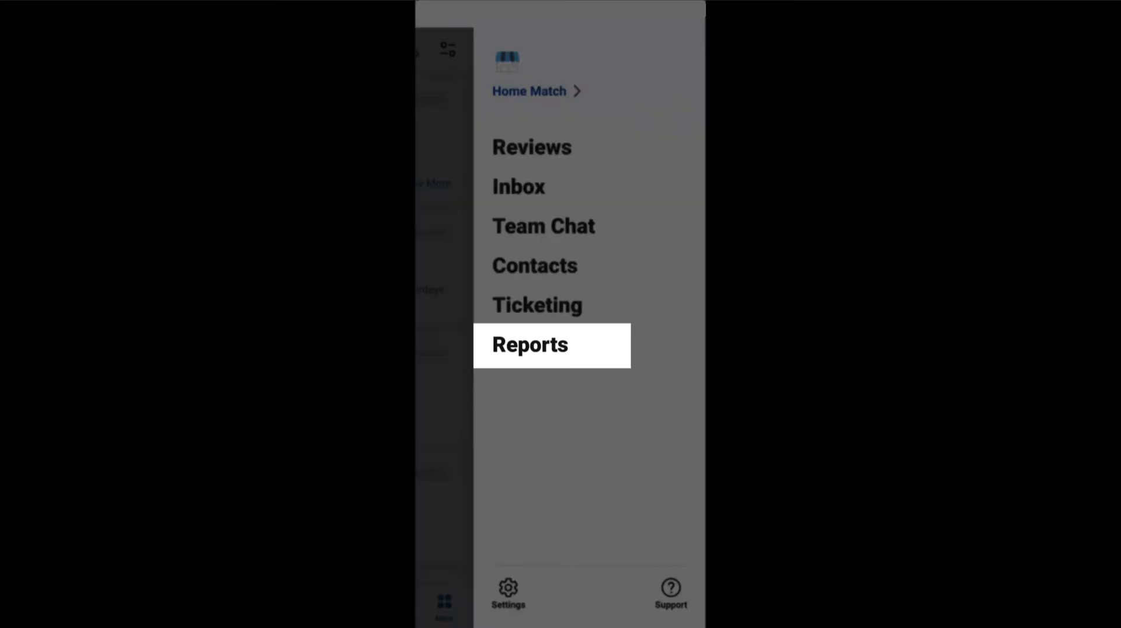
pyautogui.click(529, 345)
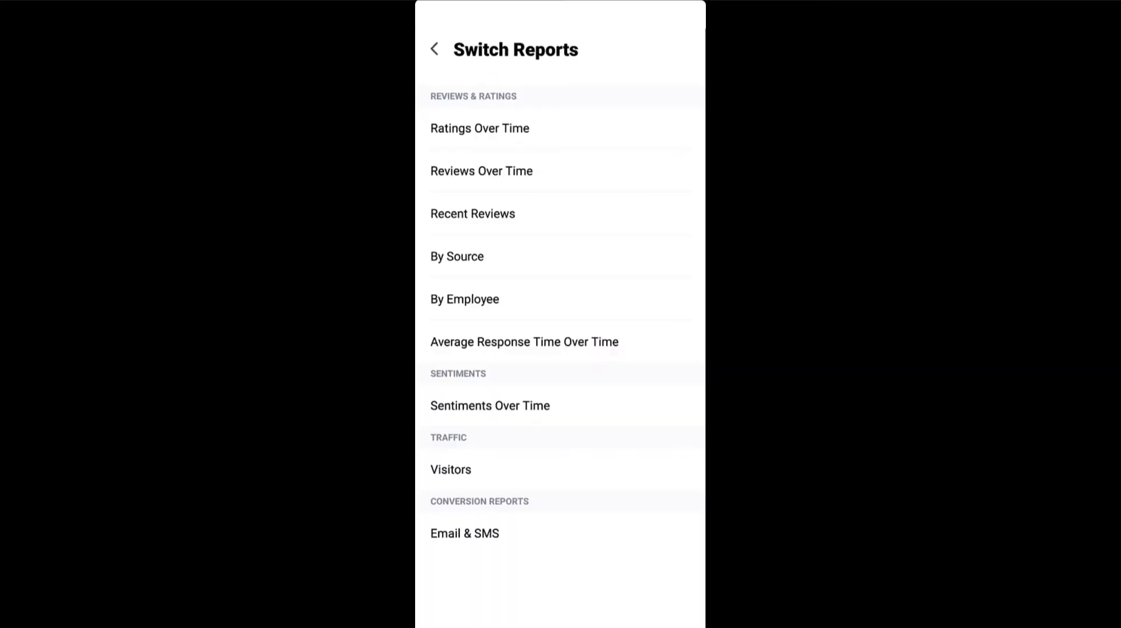
pyautogui.click(482, 170)
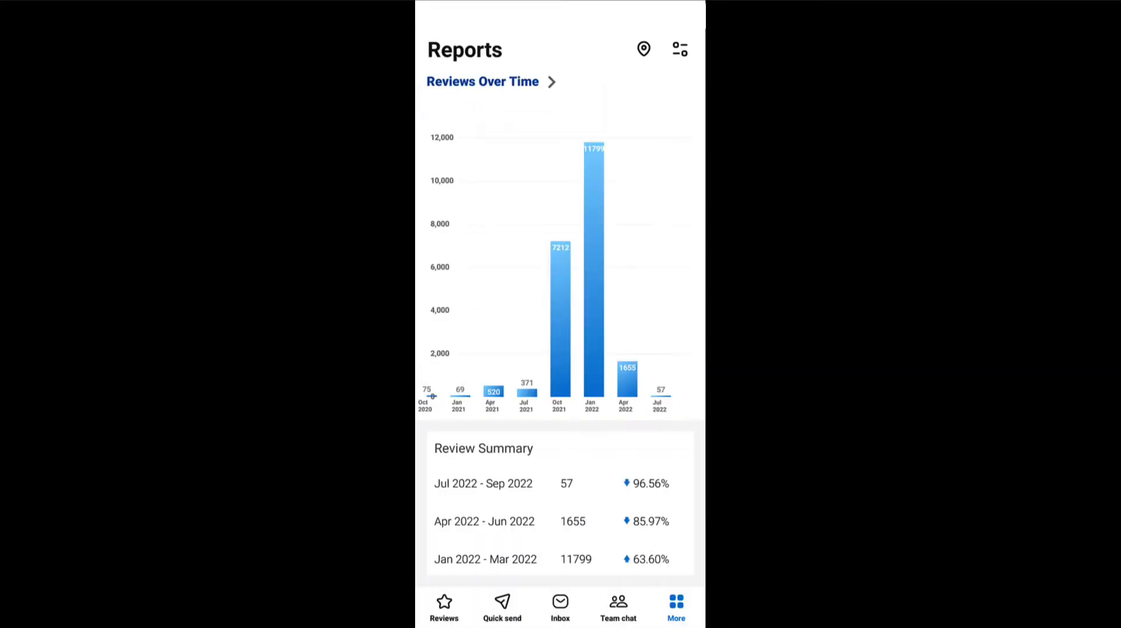
pyautogui.click(675, 607)
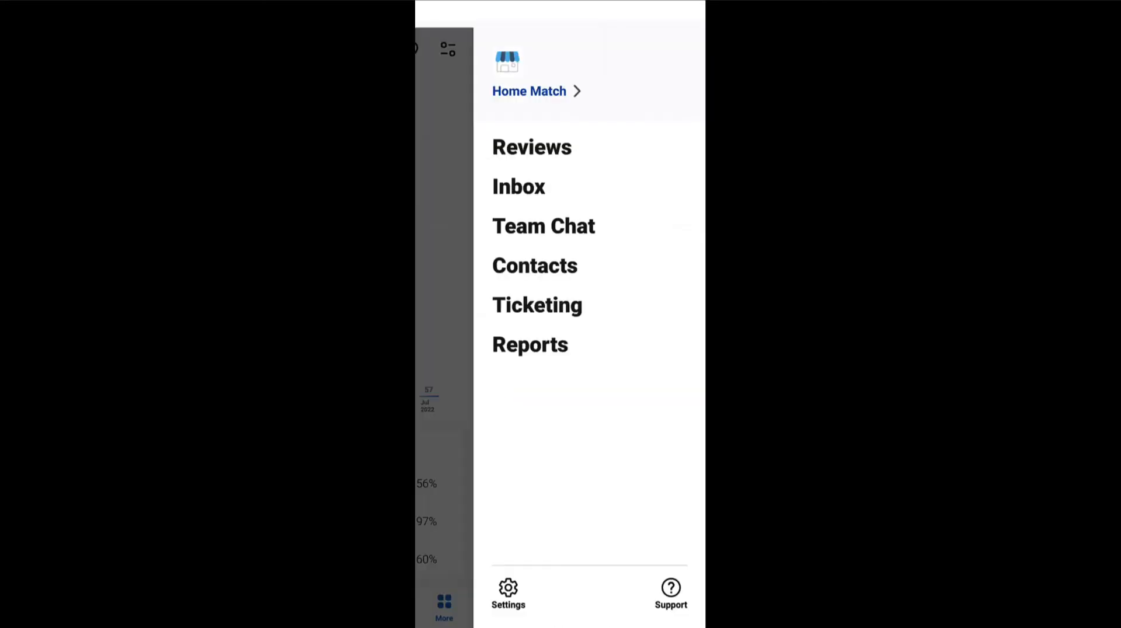
# - Show the Settings screen with notifications switched on
pyautogui.click(508, 594)
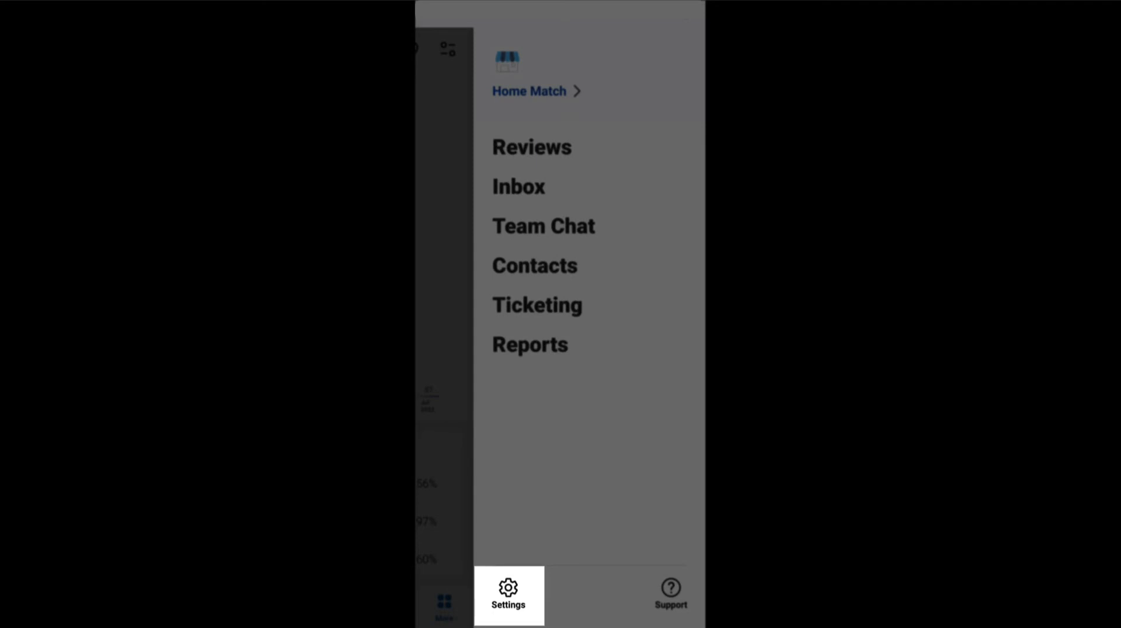
pyautogui.click(508, 595)
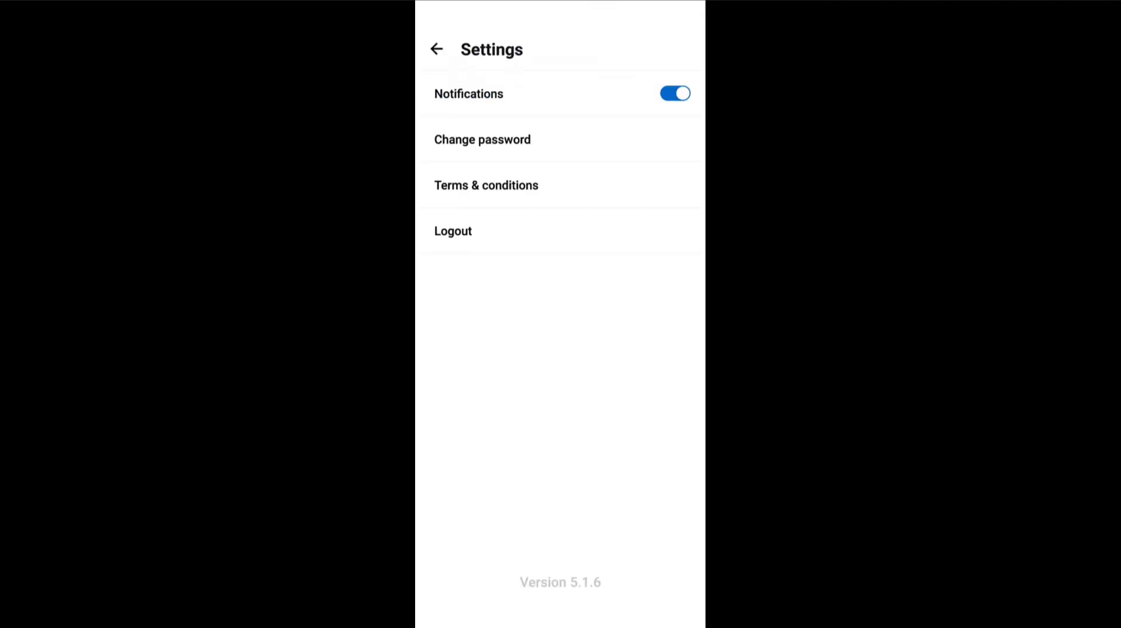